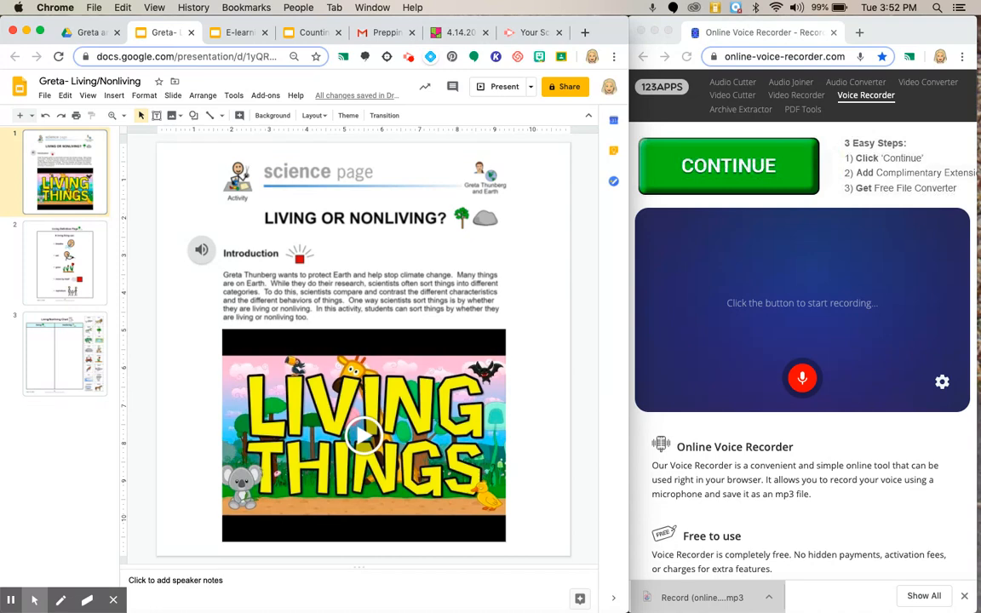
Show slide 2, the Living Definition Page, in the Slides editor.
left_click(65, 262)
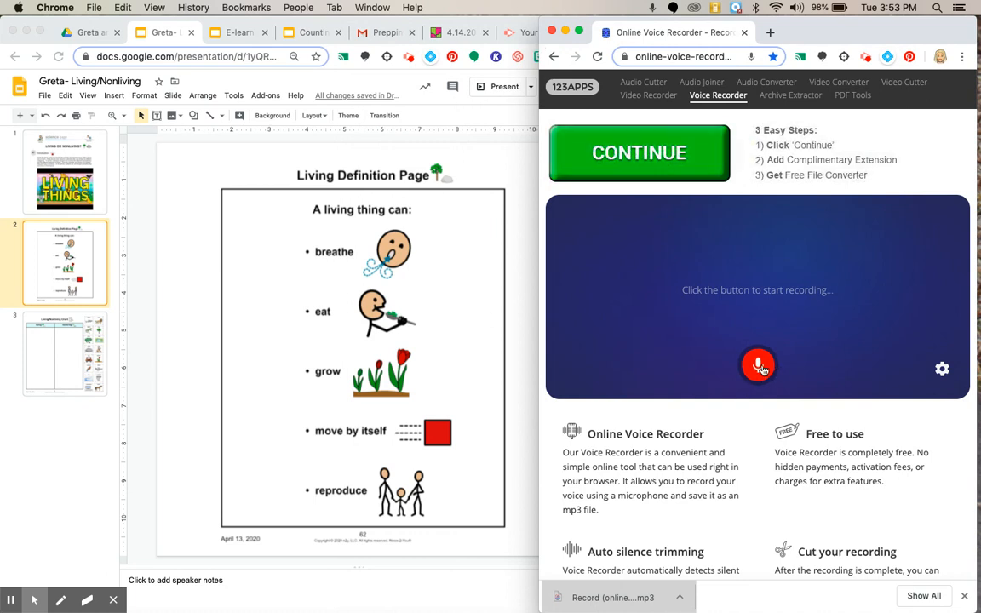
Record about 17 seconds of the slide being read aloud, then stop.
left_click(756, 366)
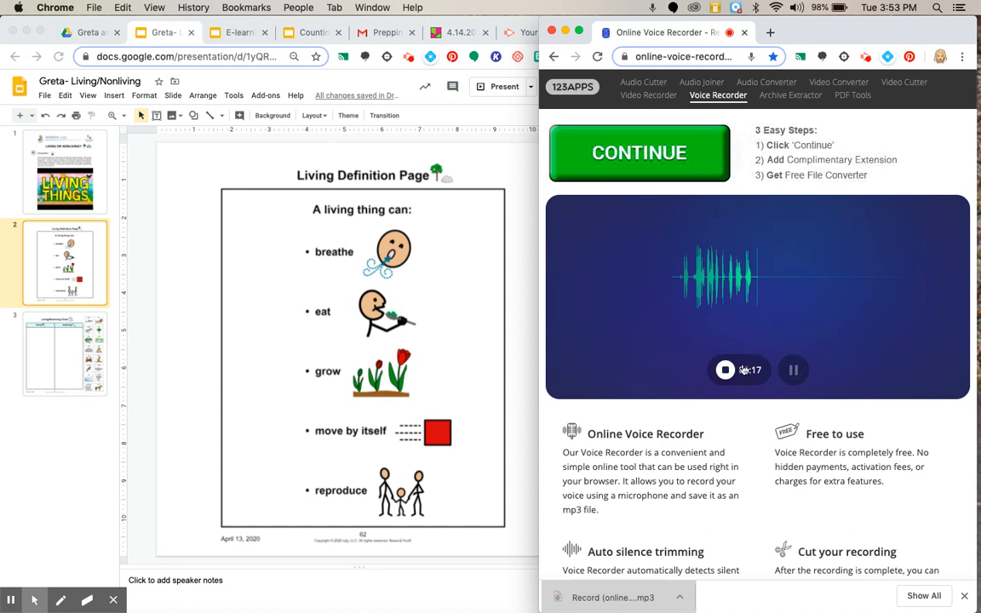
left_click(726, 370)
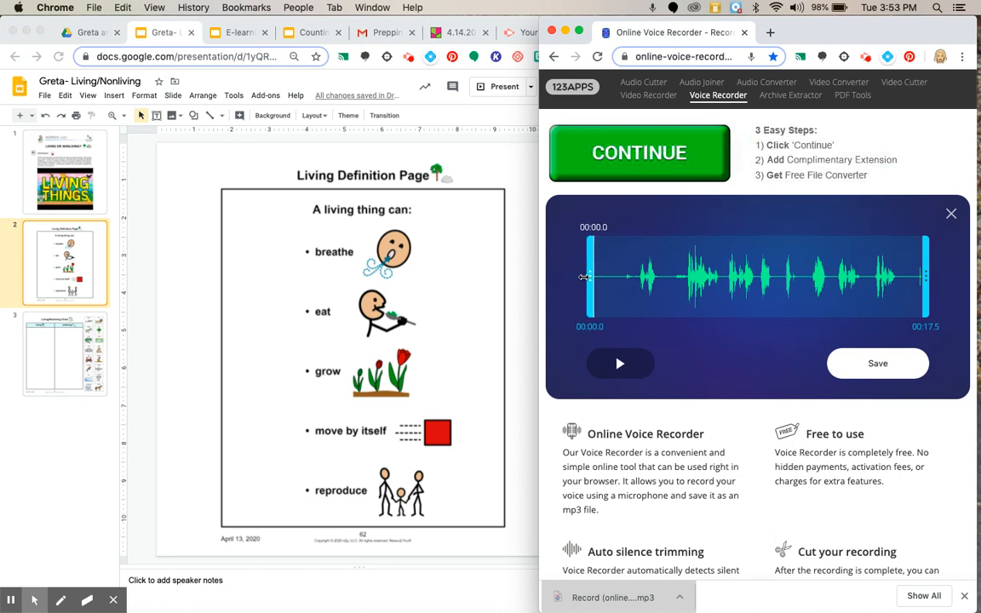
Trim the recording to run from about 4.2 to 16.6 seconds.
left_click_drag(588, 279, 610, 281)
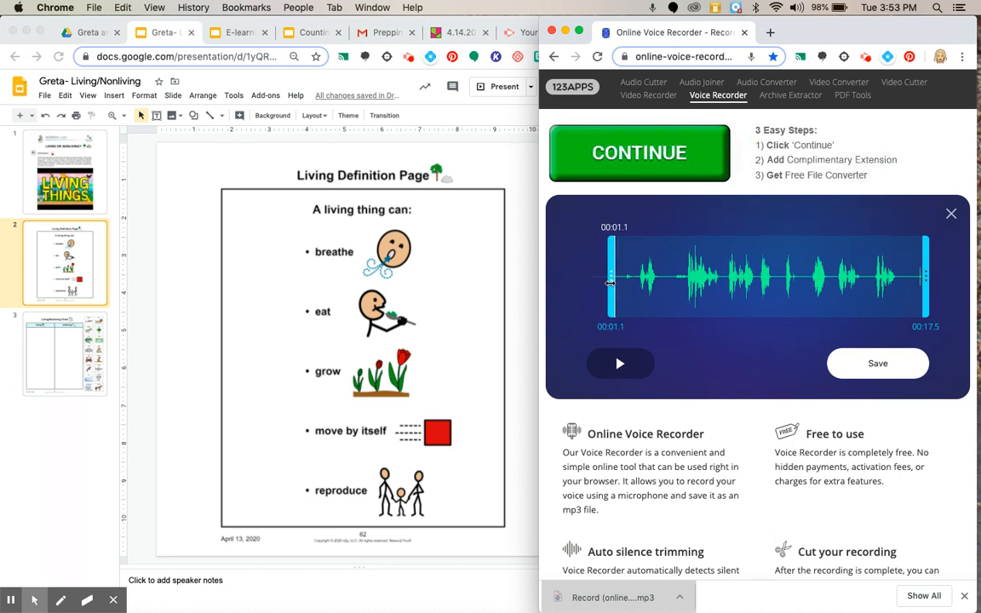
left_click_drag(610, 276, 618, 275)
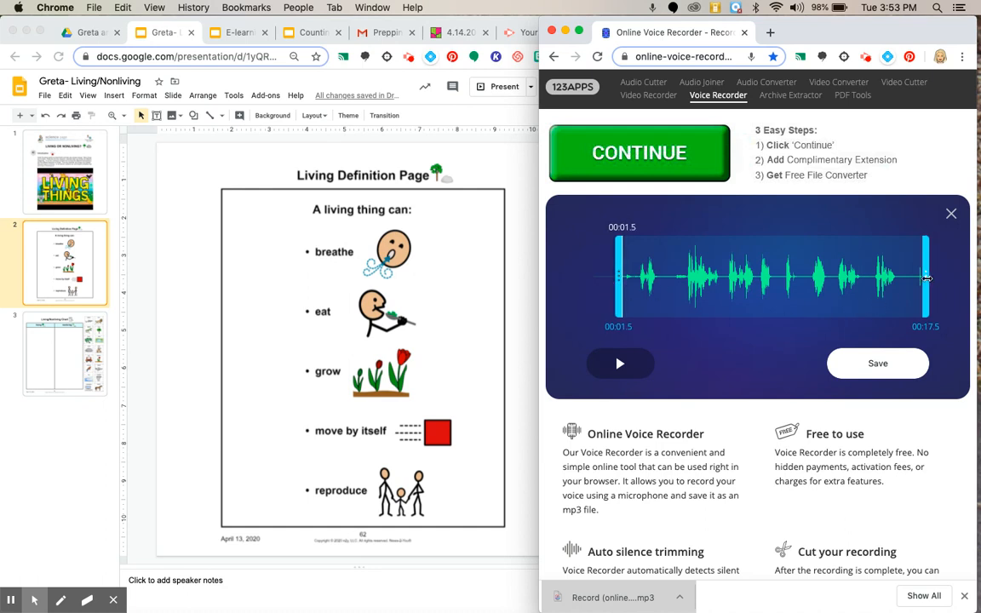
left_click_drag(927, 280, 911, 279)
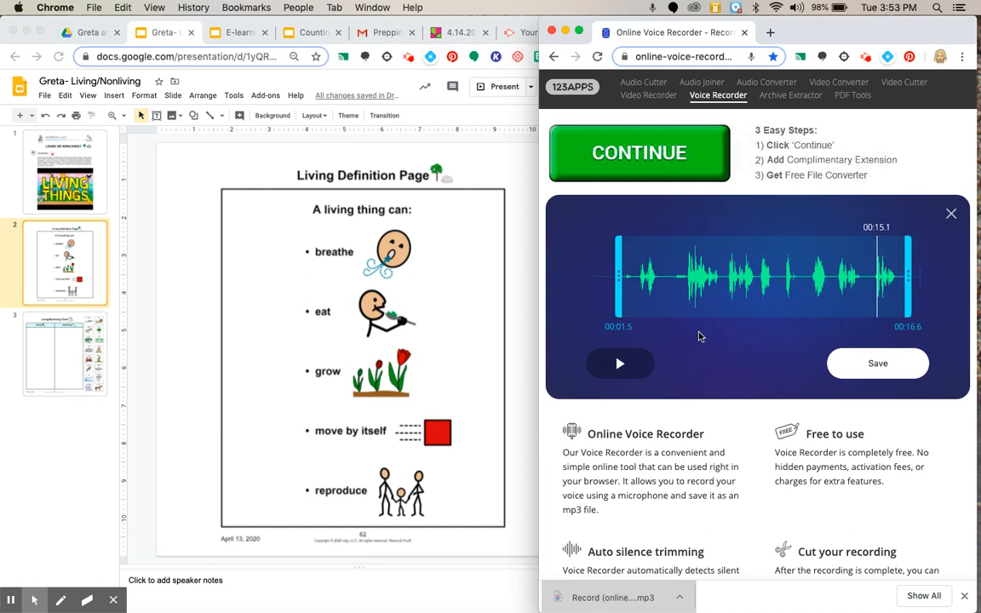
Play the trimmed recording back twice to check it, then save it as an mp3.
left_click(620, 365)
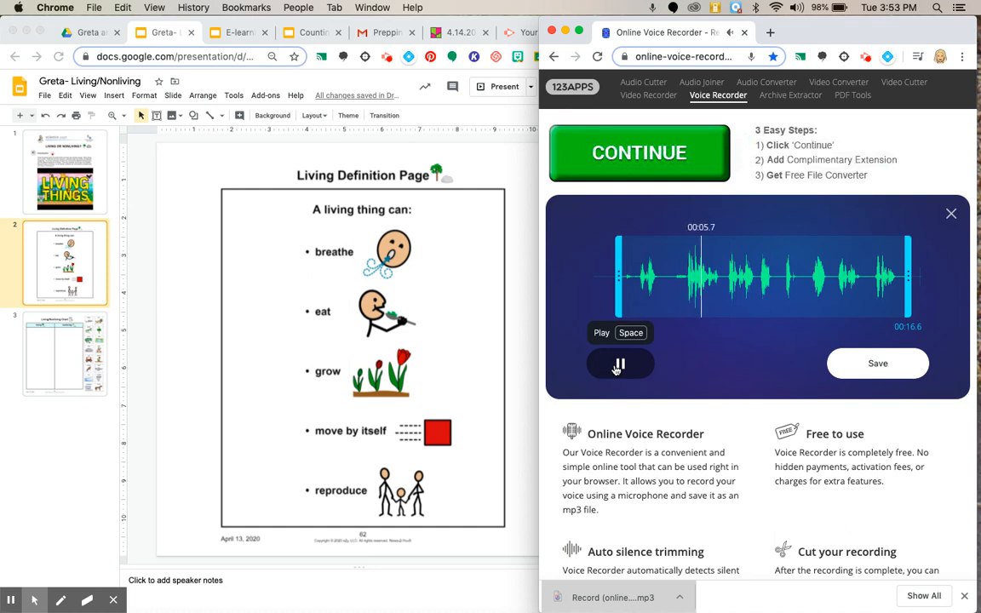
left_click(620, 365)
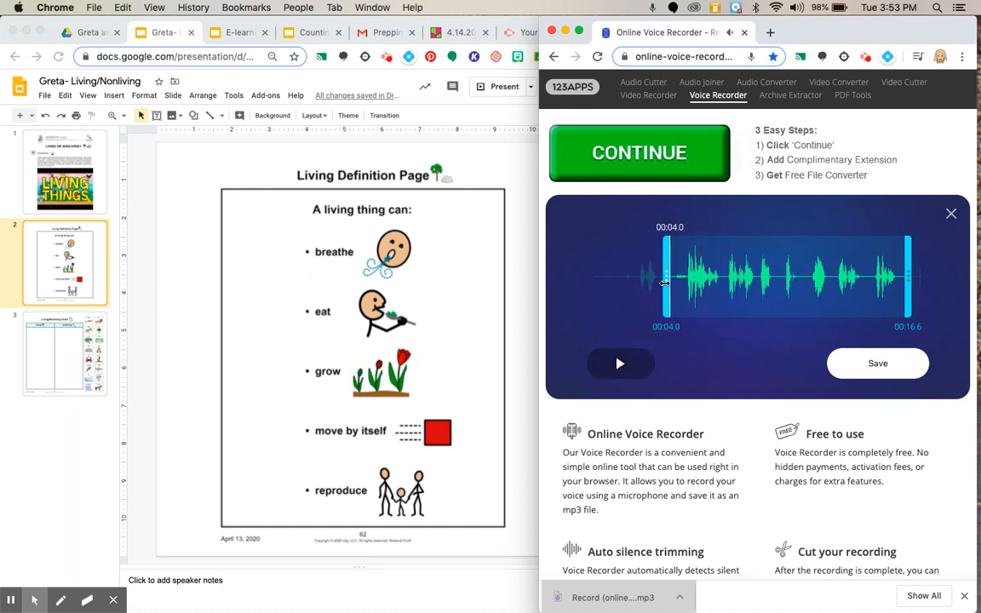
mouse_move(620, 364)
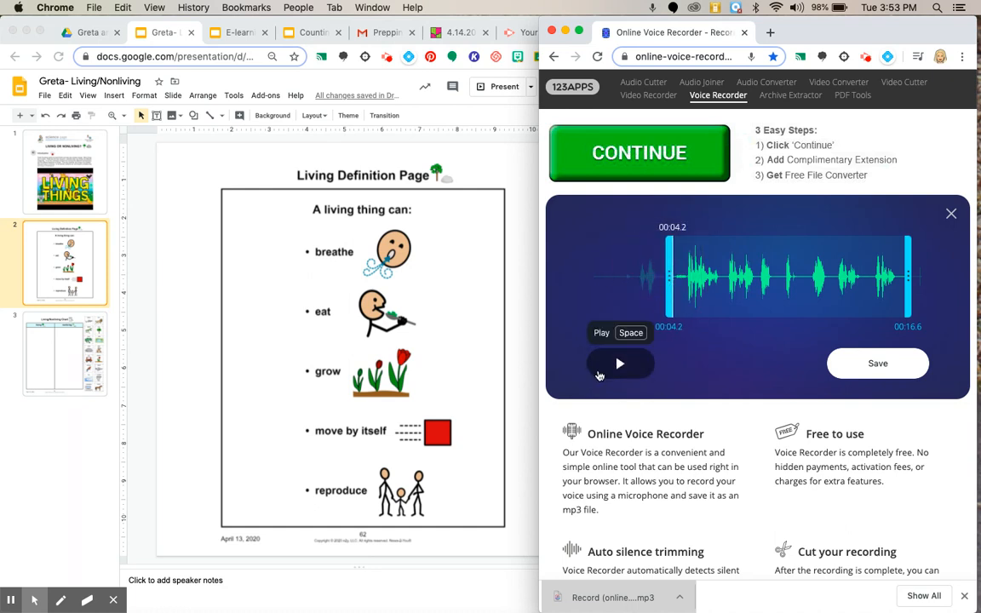
left_click(620, 364)
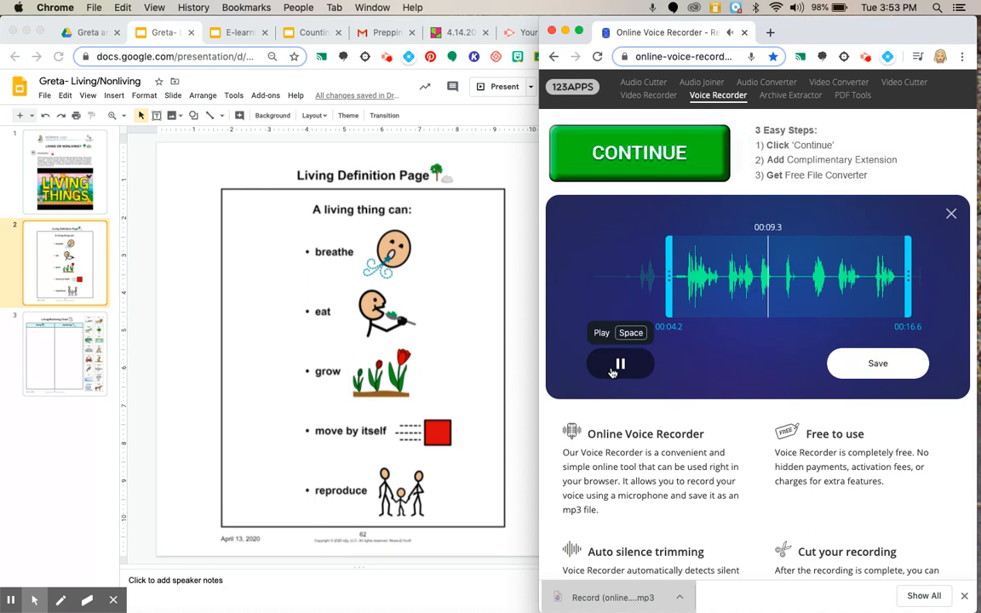
left_click(620, 364)
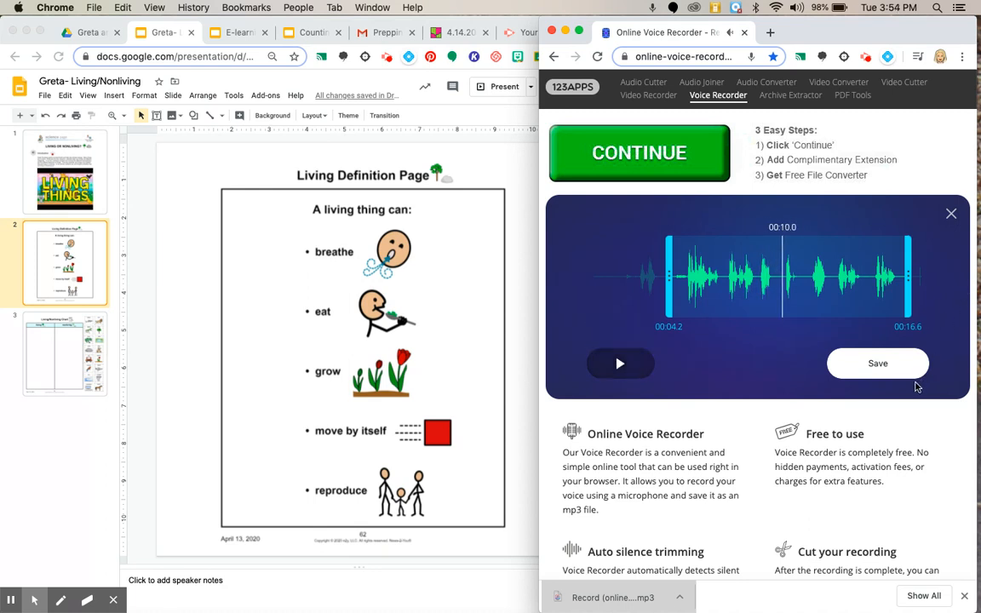
left_click(877, 365)
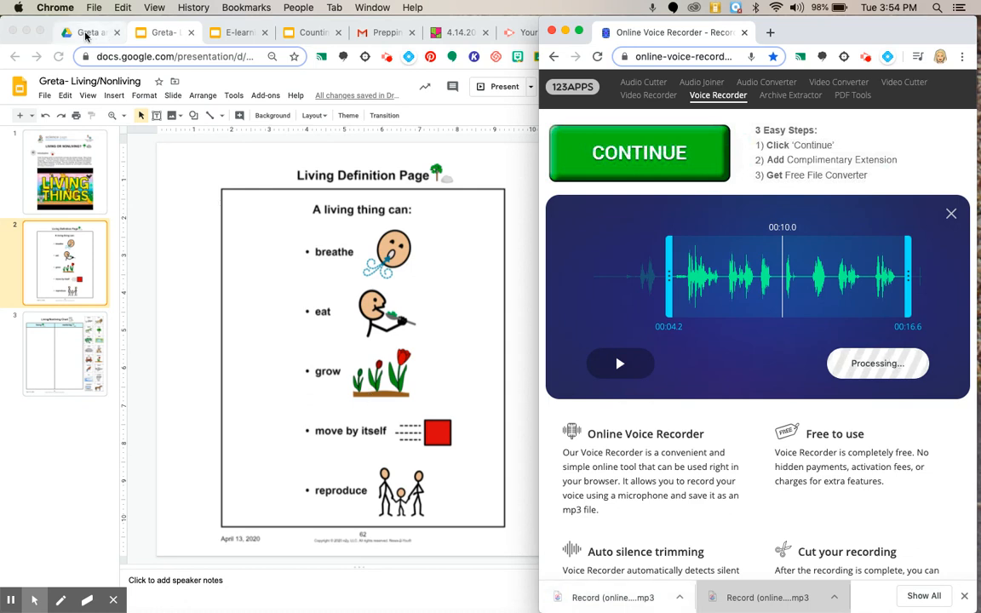
Switch to the Greta and Earth Drive folder to upload the saved mp3.
left_click(85, 32)
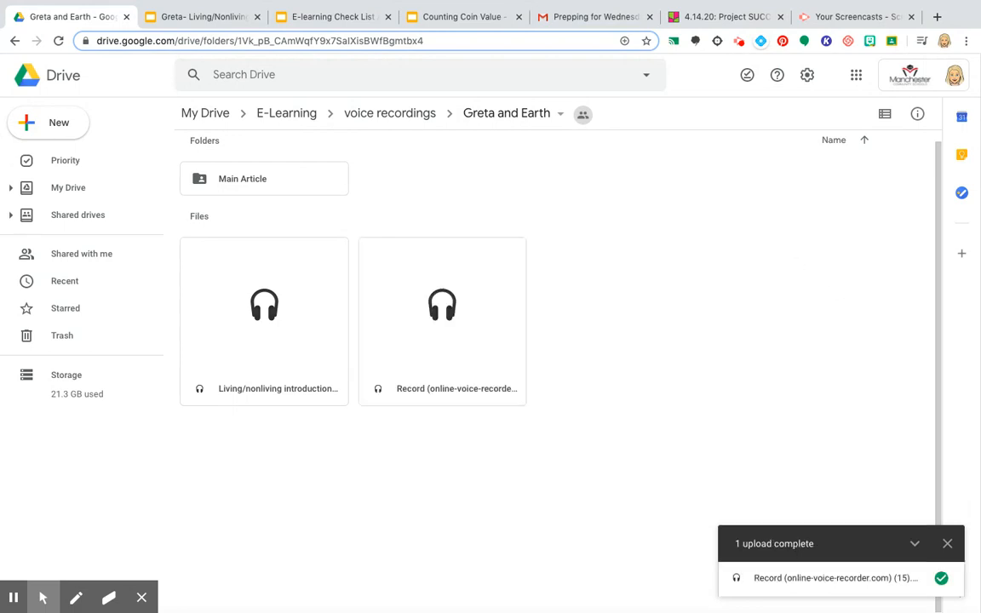
mouse_move(443, 388)
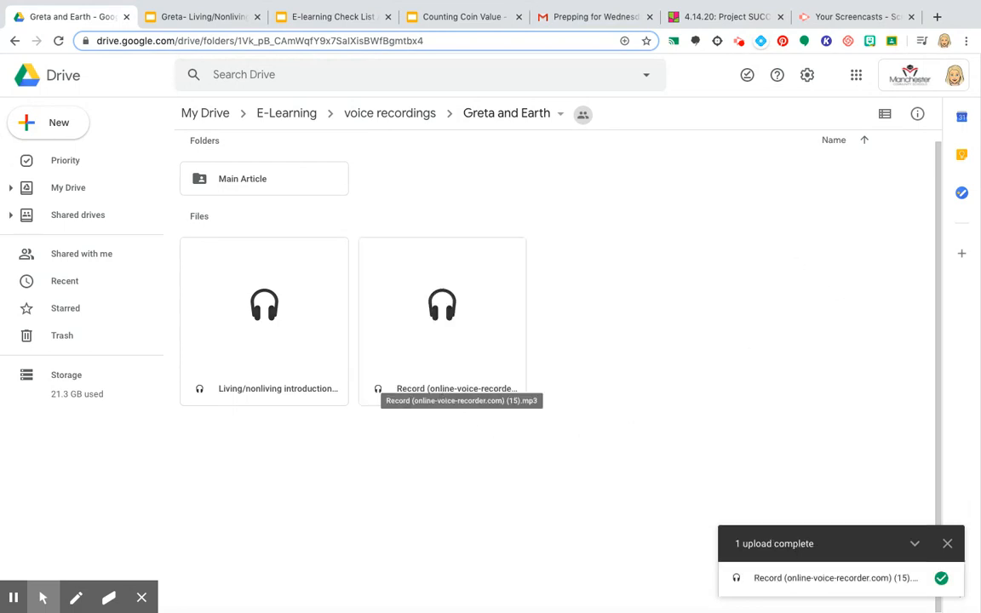
Rename the newly uploaded recording to living things.mp3.
right_click(443, 306)
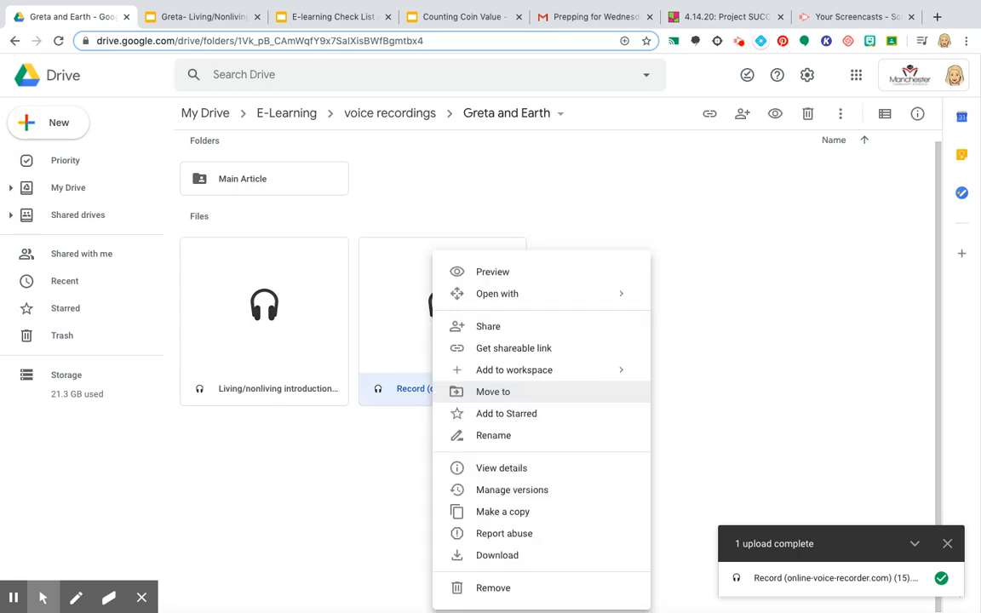
mouse_move(514, 347)
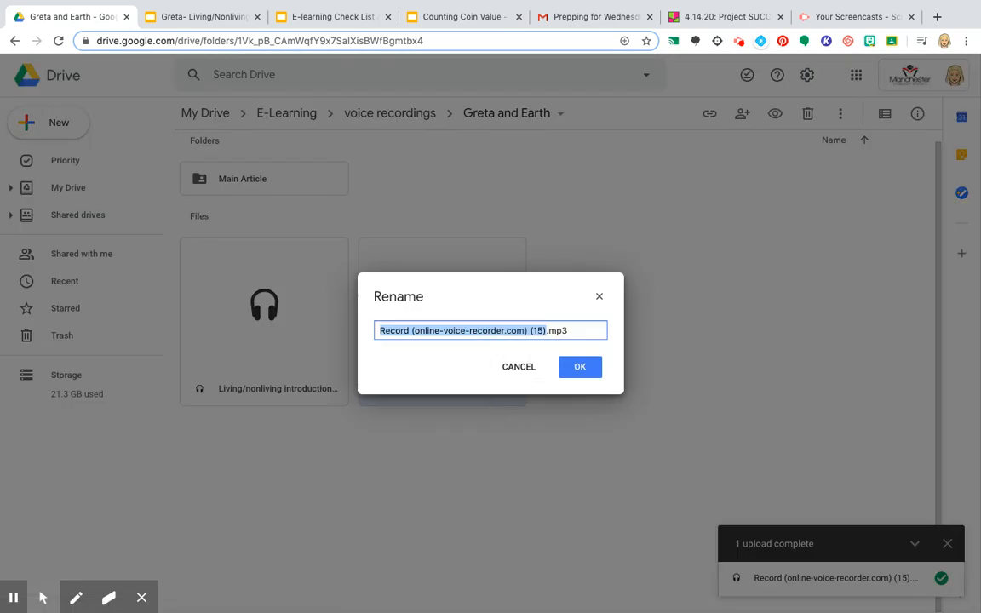
type("living thin.mp3")
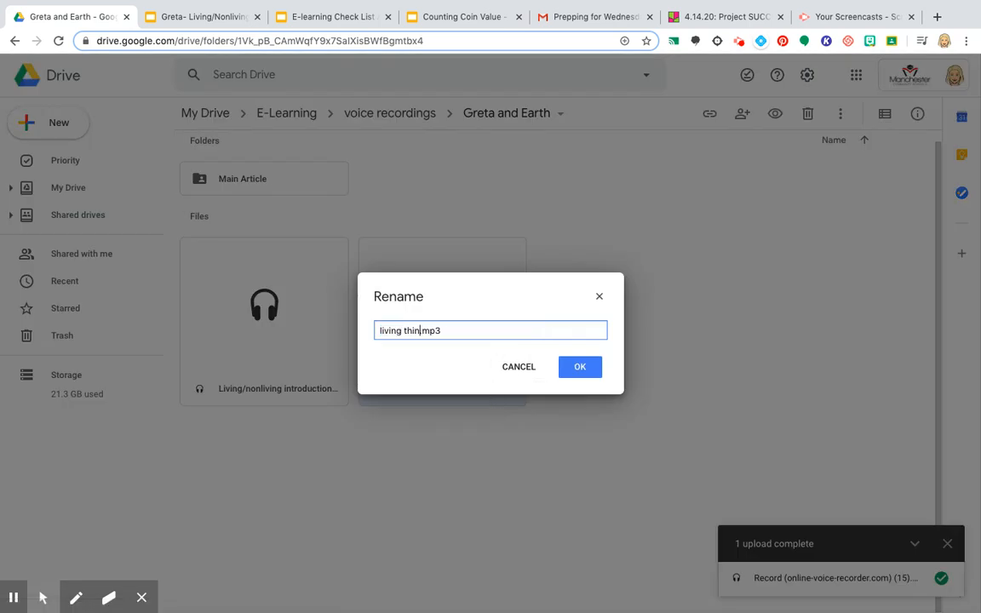
left_click(579, 366)
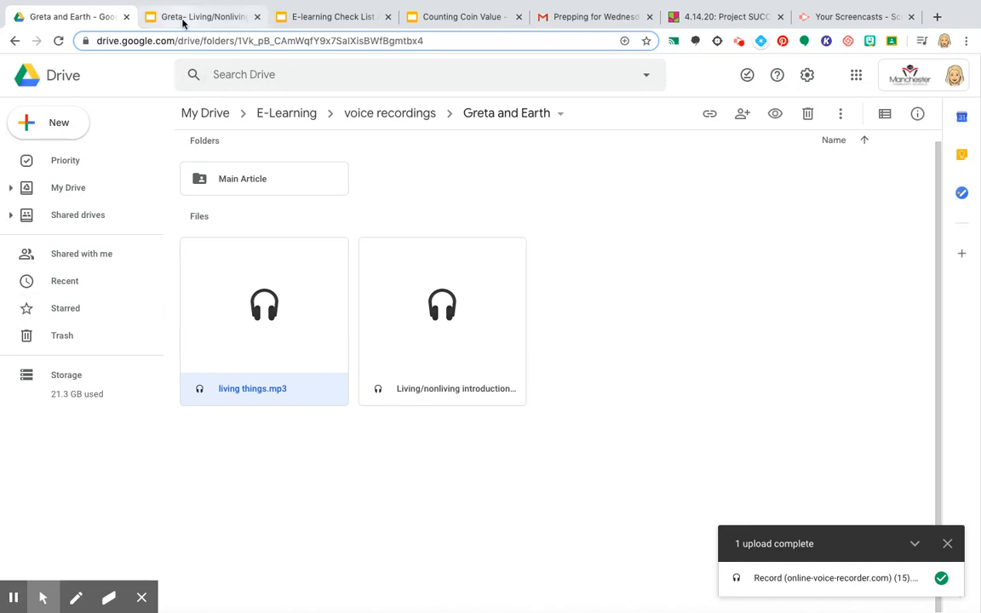
Insert living things.mp3 from My Drive as an audio icon on the slide.
left_click(201, 17)
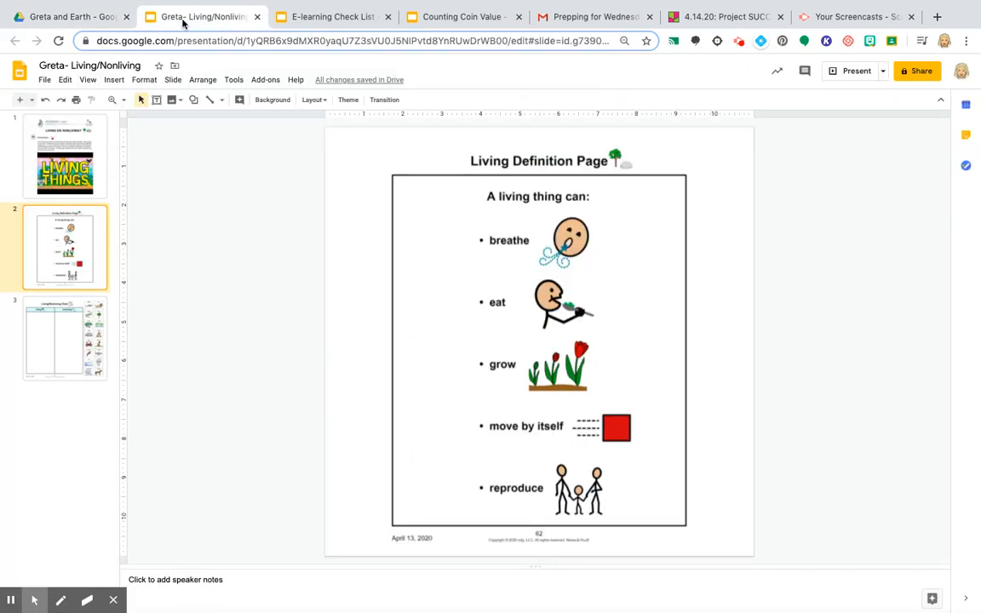
left_click(112, 80)
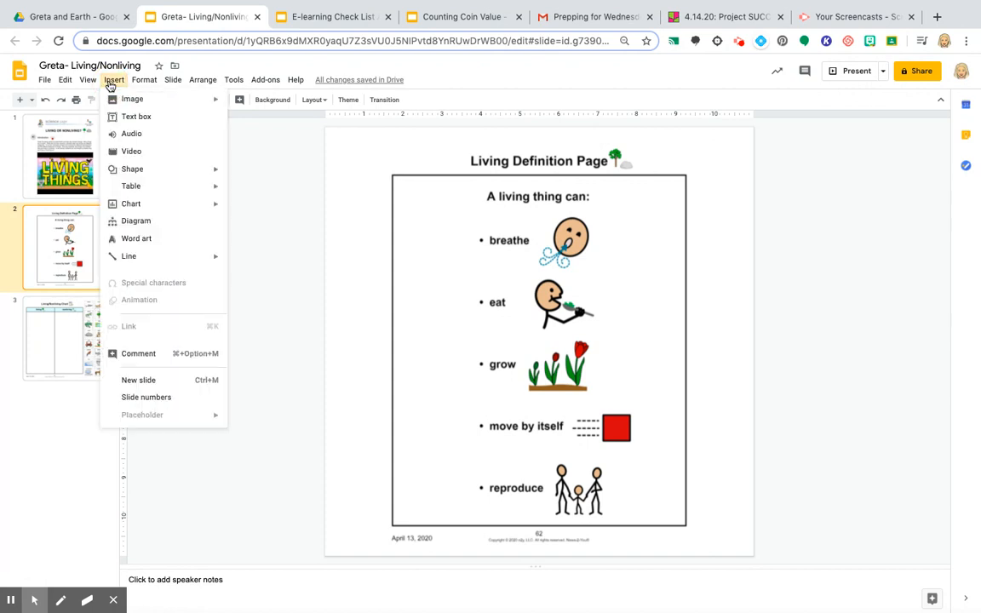
left_click(132, 132)
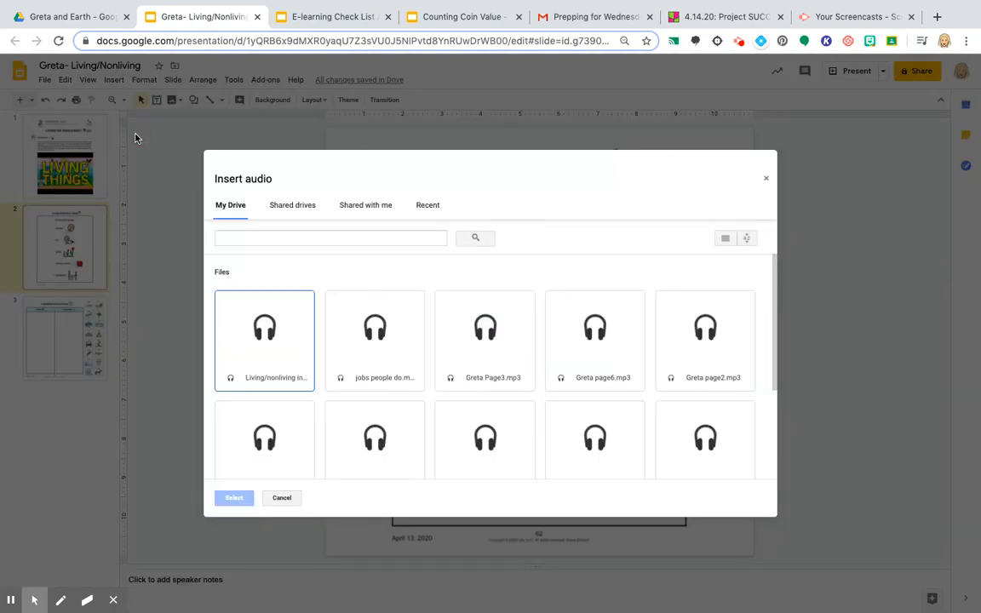
left_click(374, 341)
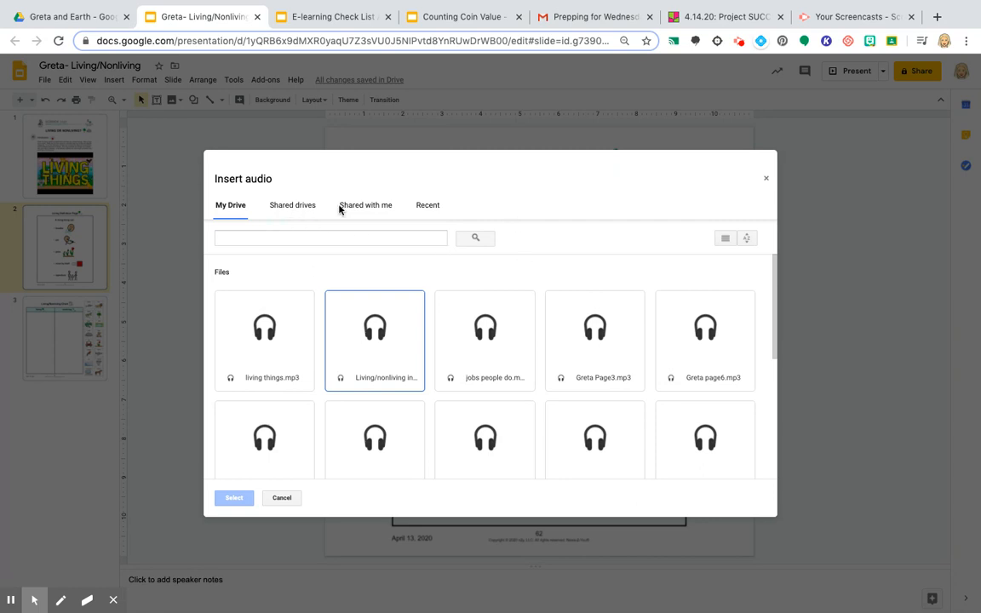
mouse_move(372, 237)
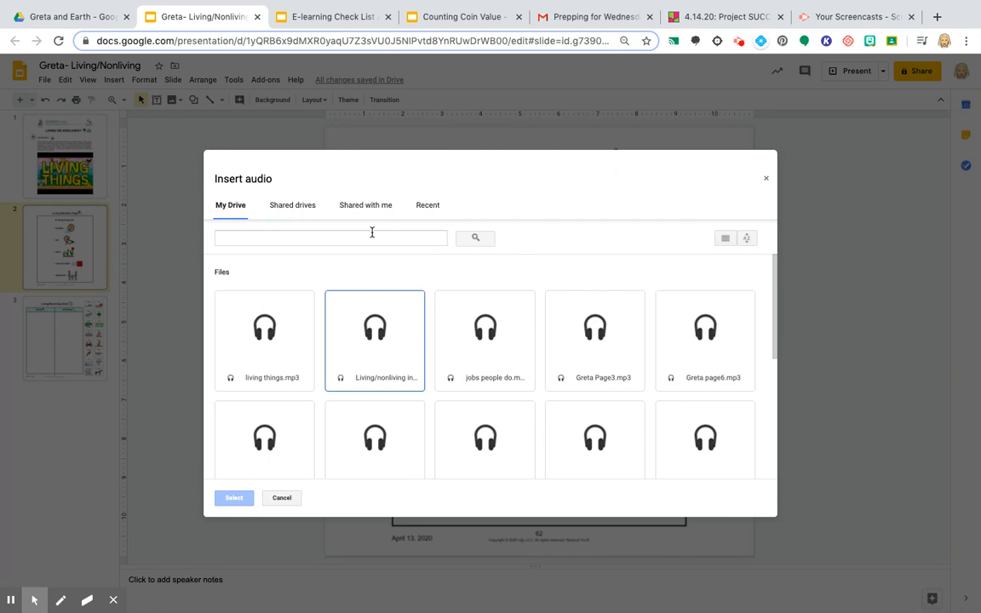
left_click(264, 332)
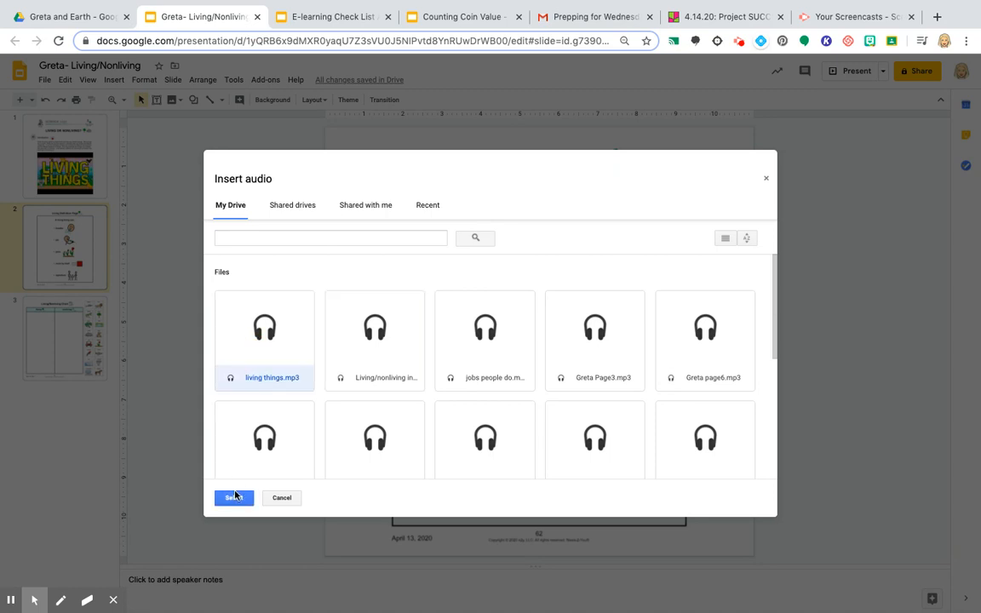
left_click(234, 498)
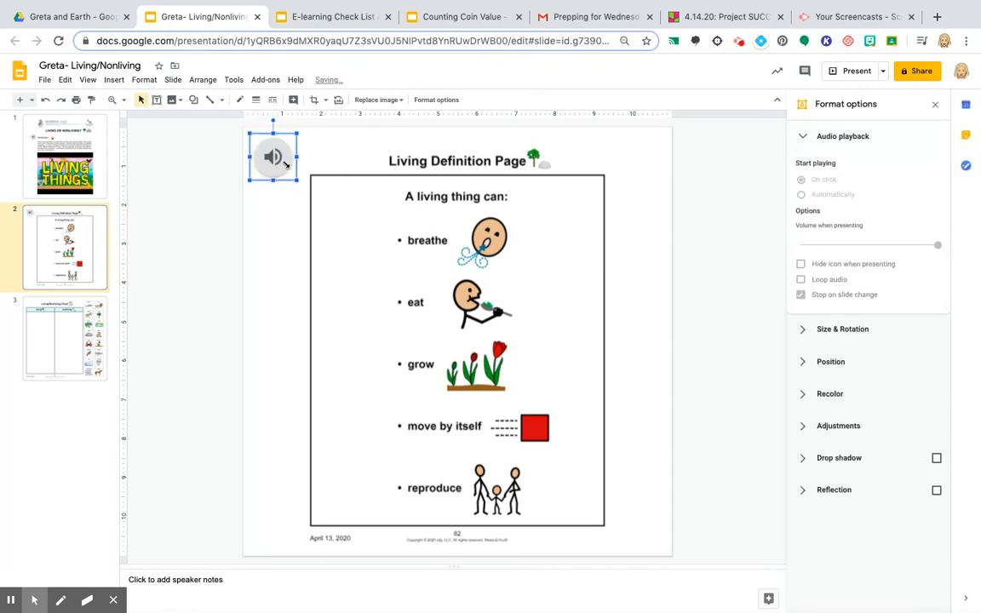
Preview the inserted 12-second recording and close the audio options panel.
left_click(801, 179)
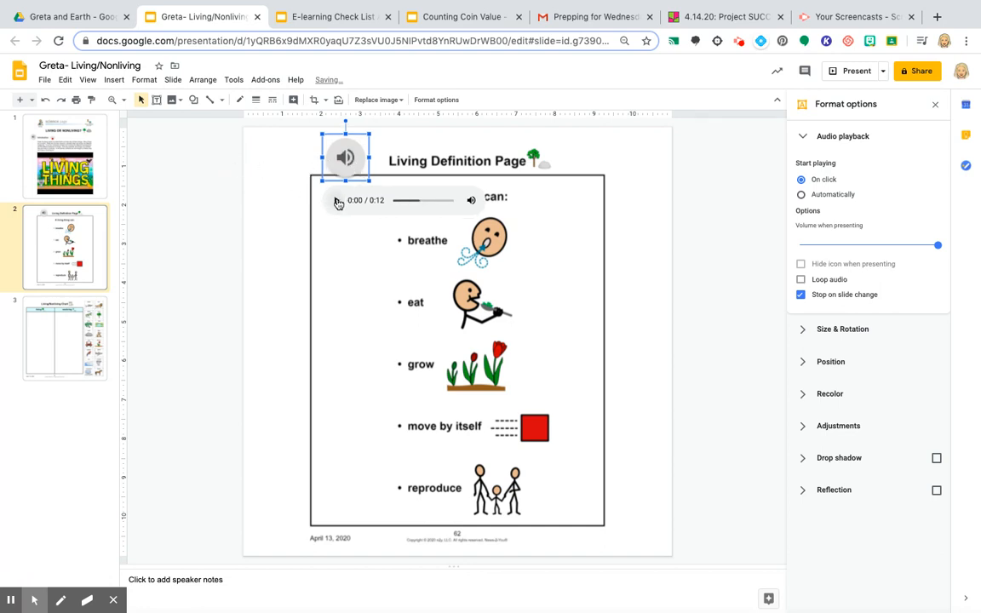
left_click(337, 201)
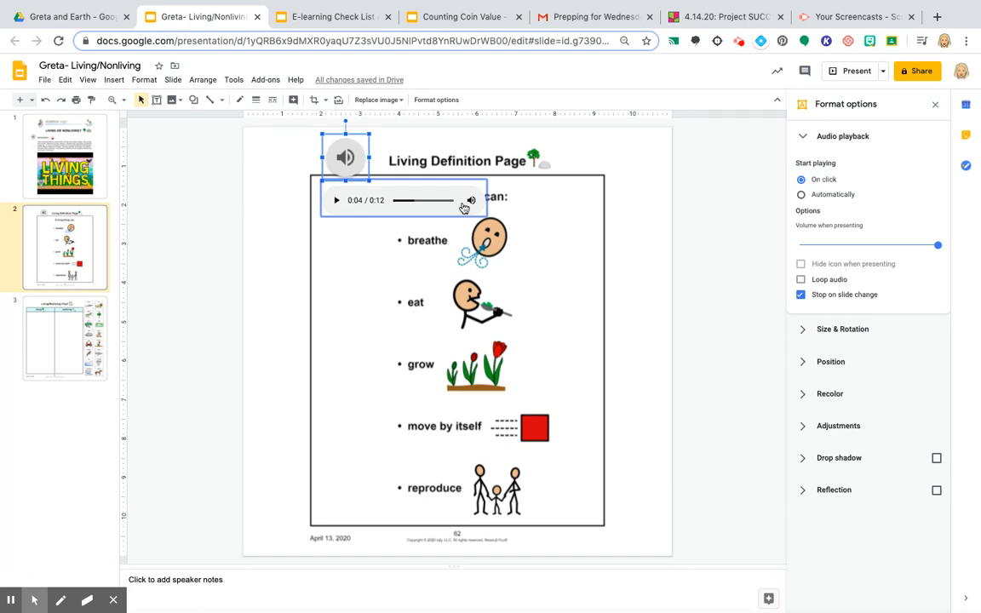
mouse_move(935, 104)
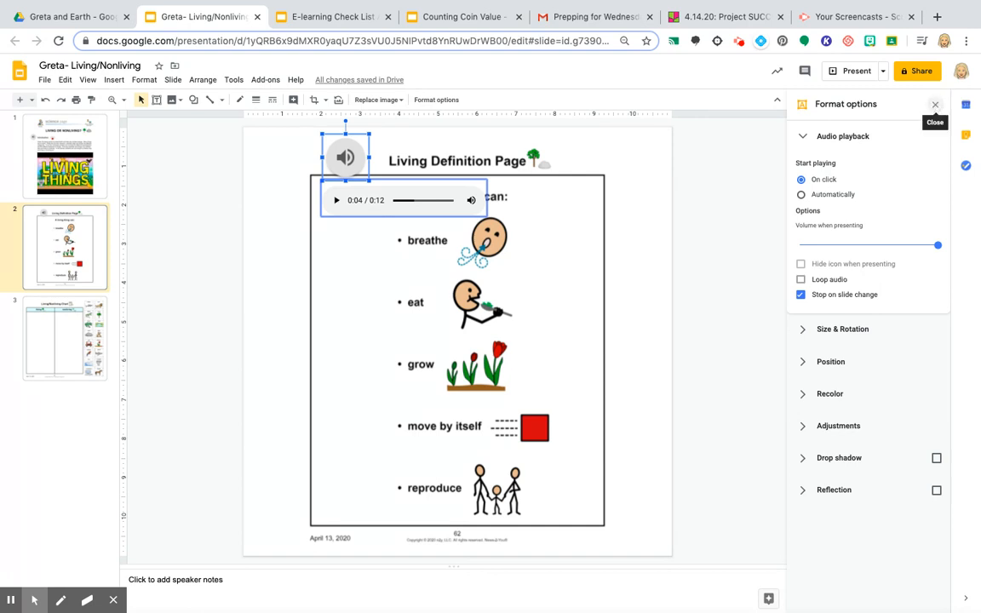
left_click(935, 104)
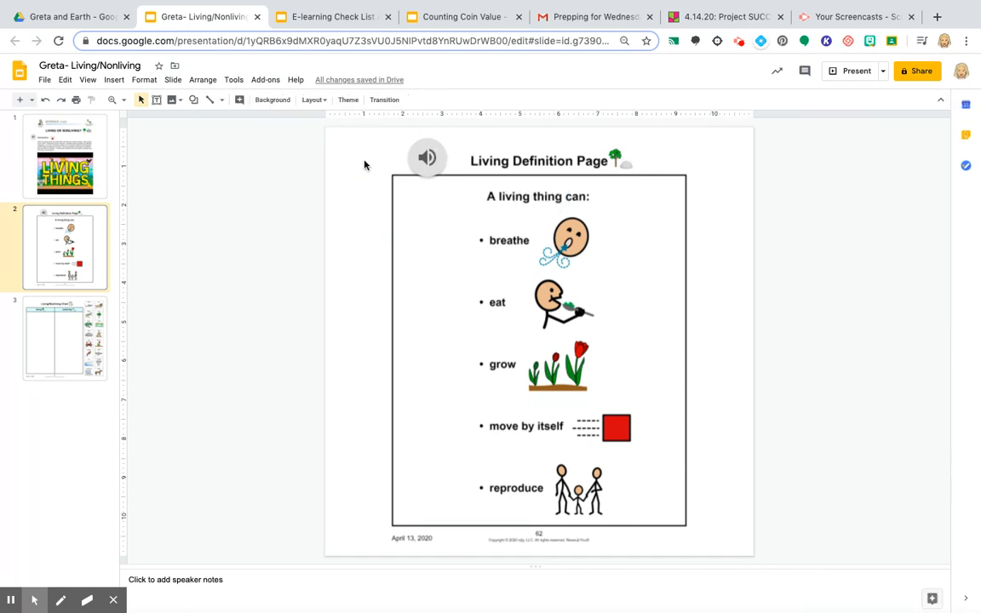
Deselect the audio icon and return to the Drive recordings folder.
left_click(426, 159)
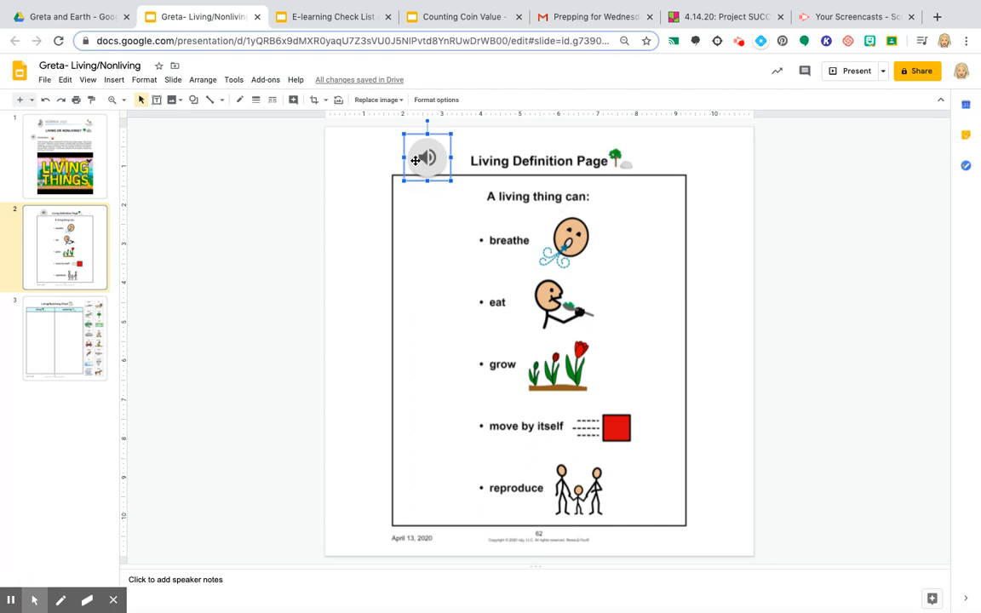
left_click(426, 159)
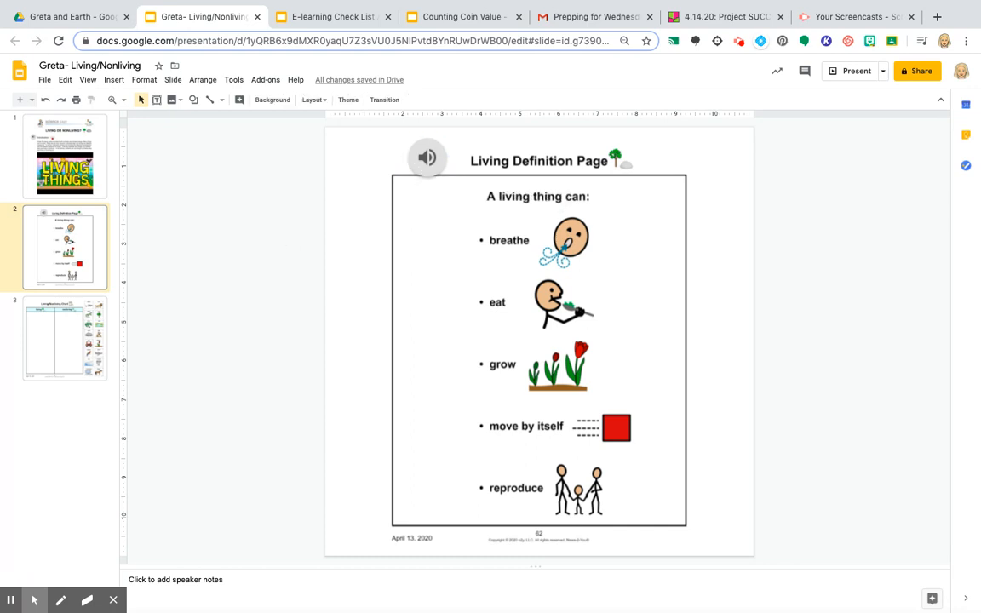
left_click(68, 17)
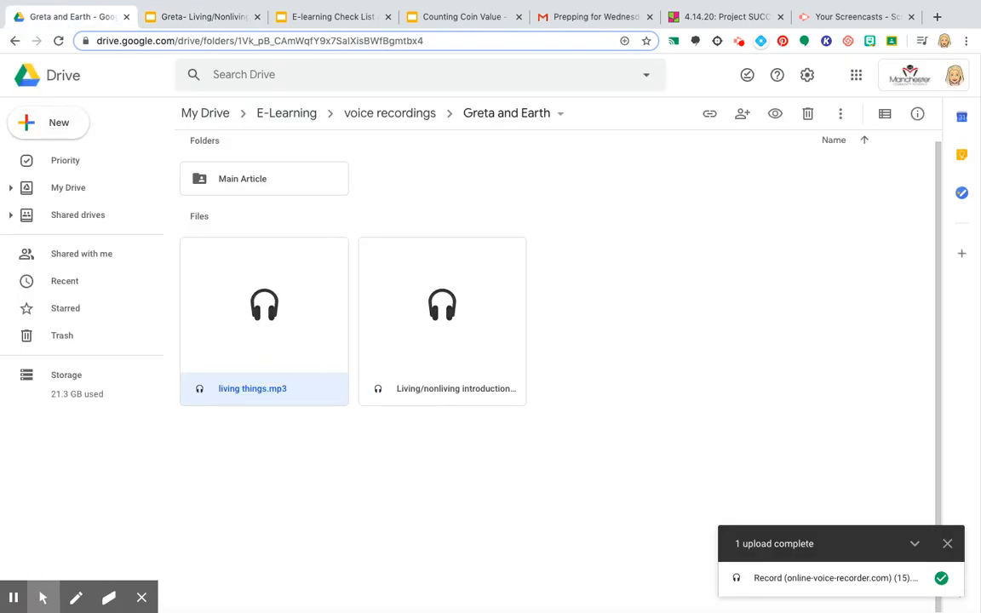
Share living things.mp3 so anyone in the school with the link can view.
right_click(264, 305)
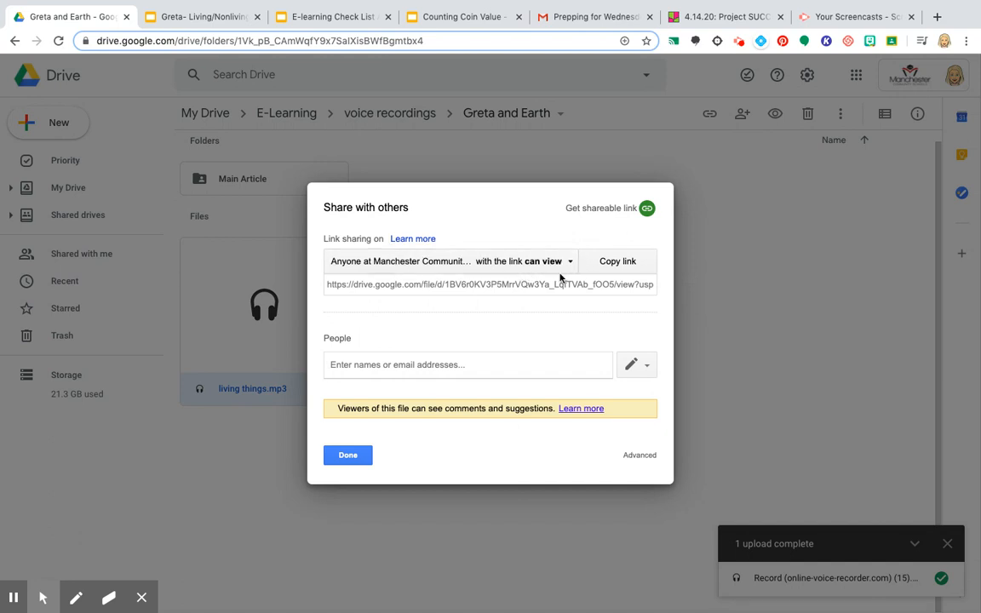
left_click(569, 261)
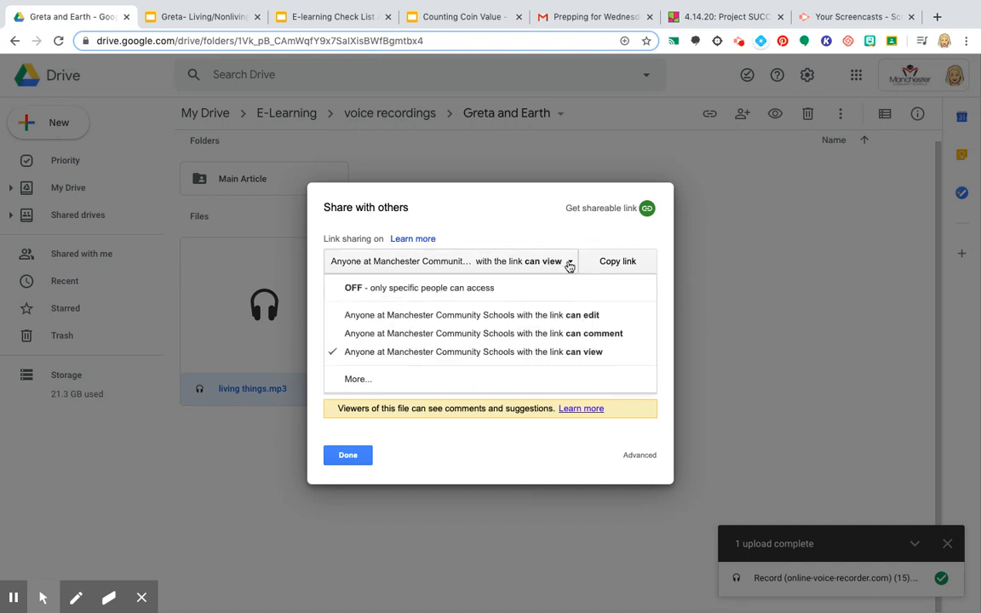
left_click(569, 262)
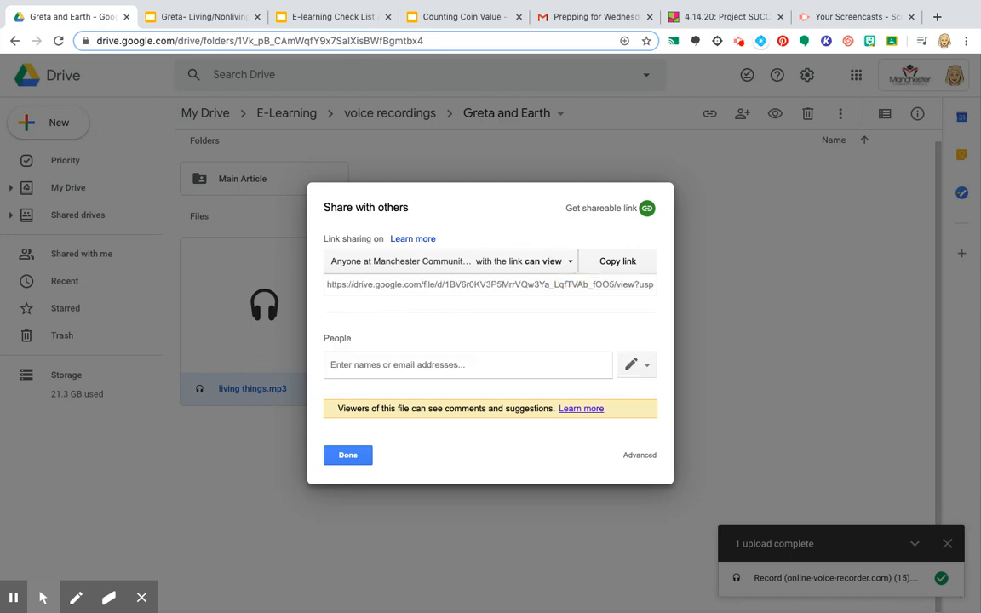
left_click(347, 454)
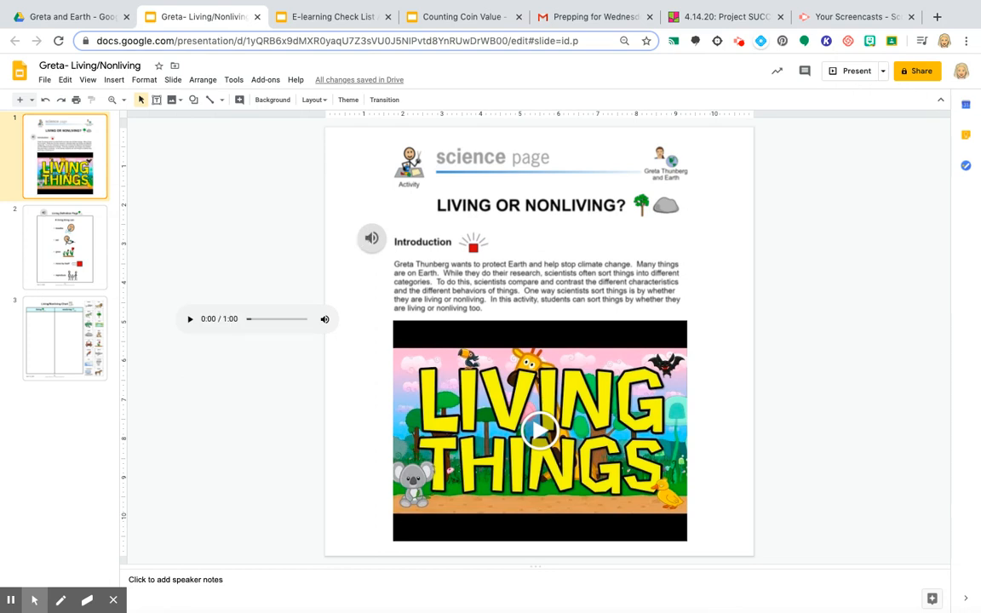
Return to slide 2, the Living Definition Page with its audio icon.
left_click(65, 246)
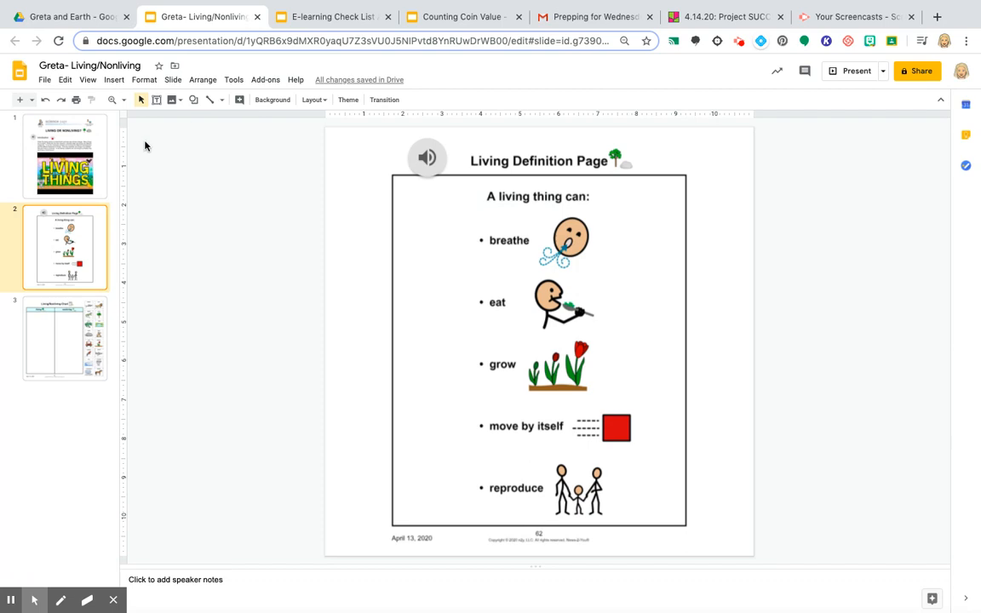
mouse_move(21, 562)
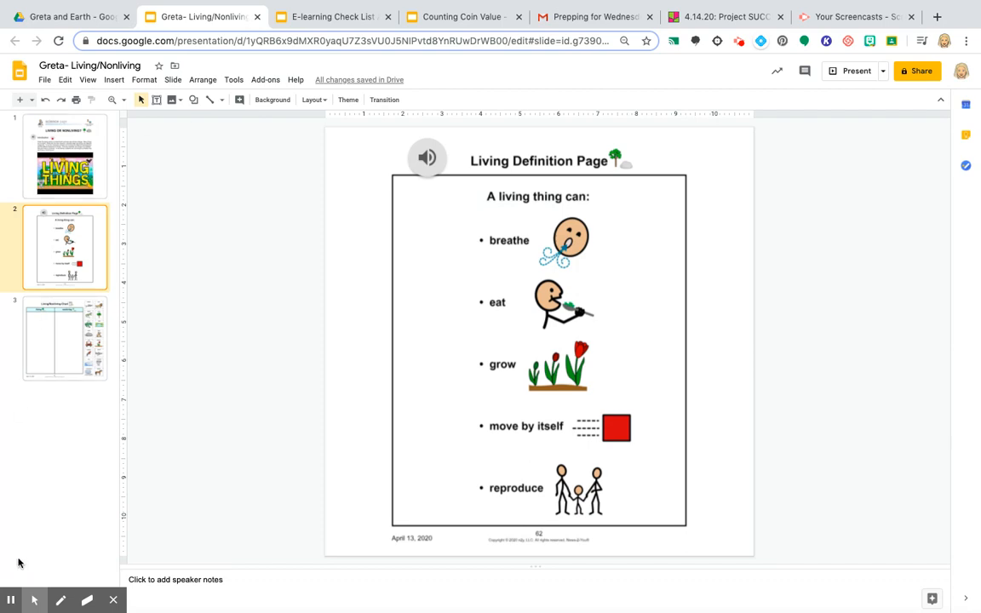